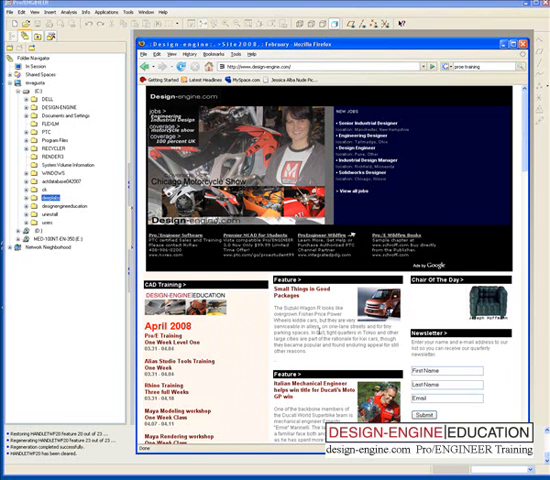
Step: Browse the Pro/SURFACE and ISDX training course overview page
{"action": "scroll", "scroll_direction": "down", "scroll_amount": 3}
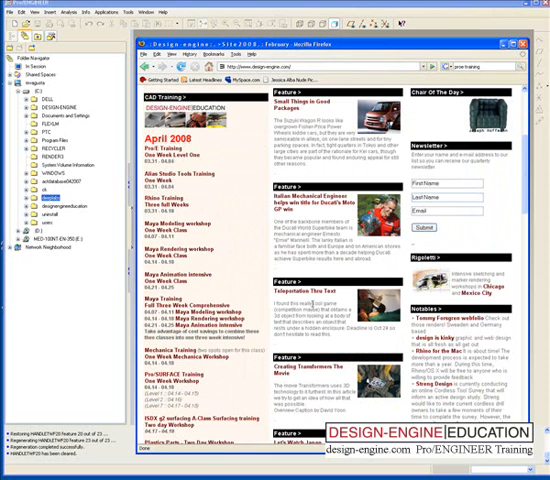
{"action": "scroll", "scroll_direction": "down", "scroll_amount": 3}
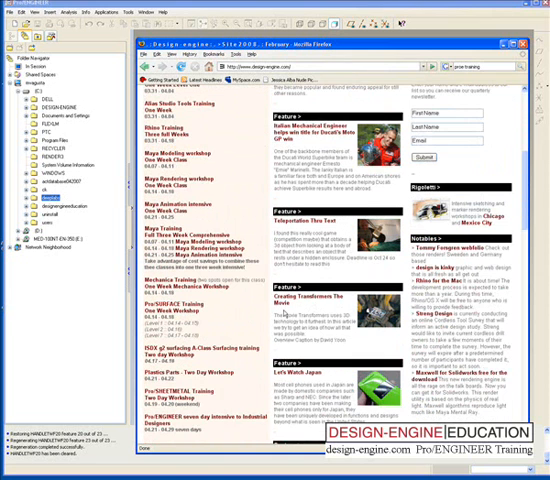
{"action": "scroll", "scroll_direction": "down", "scroll_amount": 3}
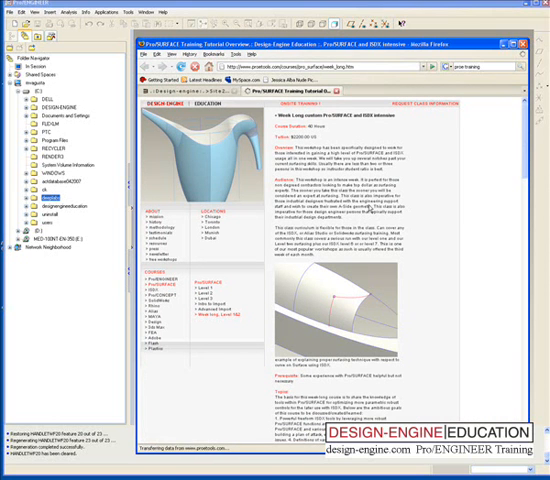
{"action": "scroll", "scroll_direction": "down", "scroll_amount": 3}
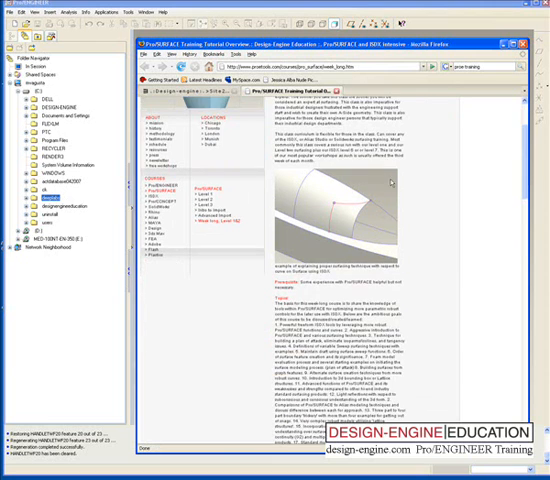
{"action": "scroll", "scroll_direction": "up", "scroll_amount": 3}
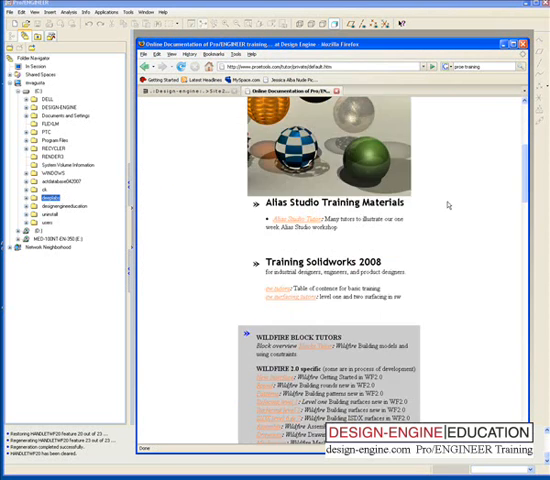
Step: Scroll the Online Documentation page down to the Wildfire tutorials
{"action": "scroll", "scroll_direction": "down", "scroll_amount": 3}
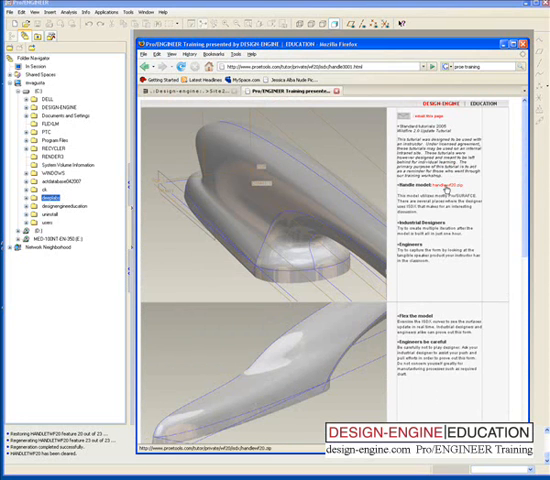
Step: Open the handlewf20.zip handle model archive from the tutorial page with WinRAR
{"action": "scroll", "scroll_direction": "down", "scroll_amount": 3}
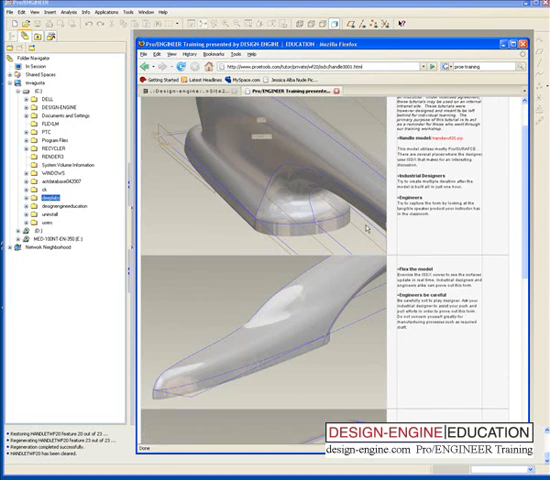
{"action": "scroll", "scroll_direction": "up", "scroll_amount": 3}
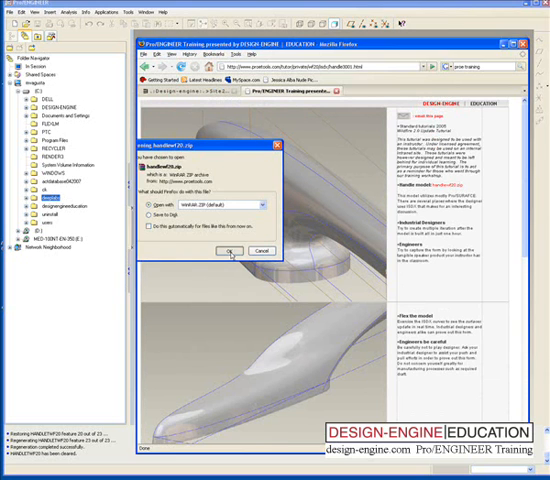
{"action": "left_click", "coordinate": [227, 251]}
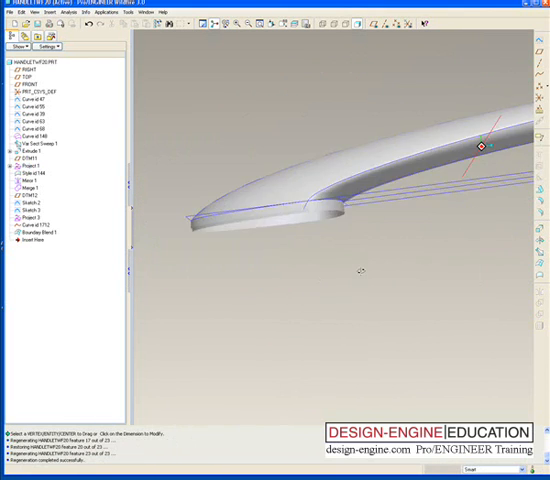
Step: Open the HANDLETWF20 part's Style feature for editing
{"action": "left_click", "coordinate": [27, 174]}
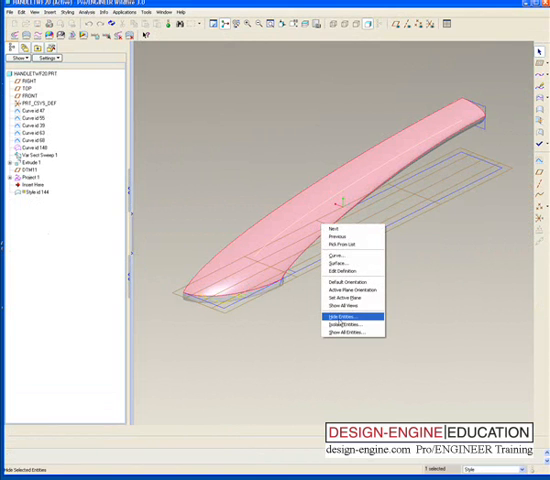
Step: Hide the selected styling surface with Hide Entities
{"action": "left_click", "coordinate": [342, 315]}
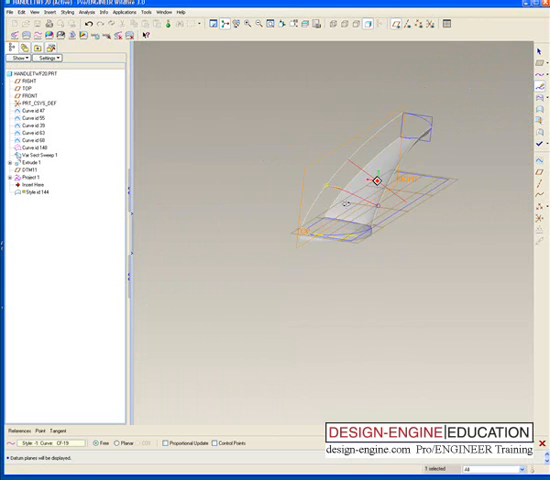
Step: Orbit the handle to the side view while editing curve CF-19
{"action": "left_click_drag", "start_coordinate": [360, 180], "coordinate": [390, 240]}
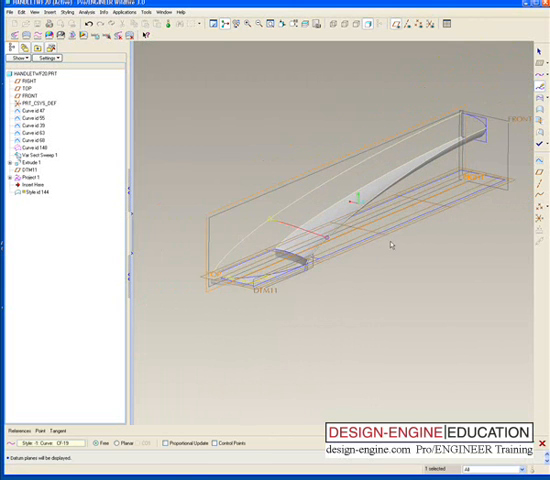
{"action": "left_click", "coordinate": [21, 11]}
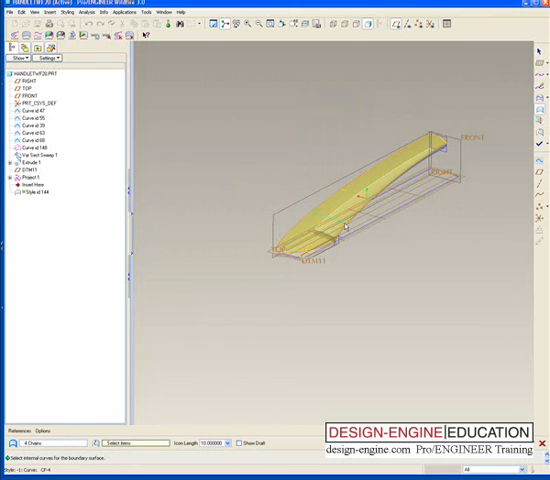
Step: Select the centre curve as the boundary blend's internal curve
{"action": "left_click", "coordinate": [350, 205]}
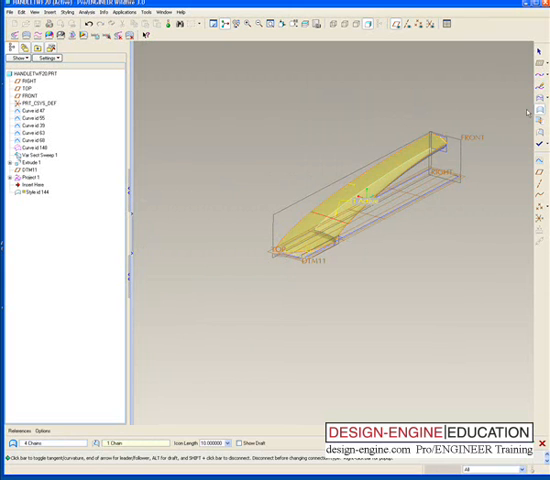